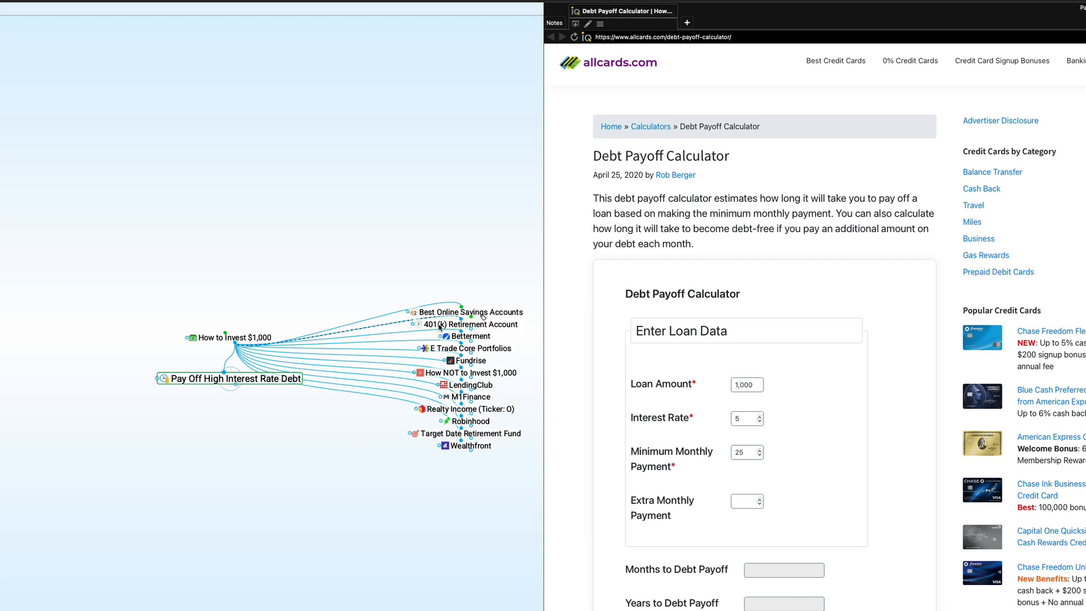
Activate the Pay Off High Interest Rate Debt thought to show its allcards.com Debt Payoff Calculator.
left_click(474, 325)
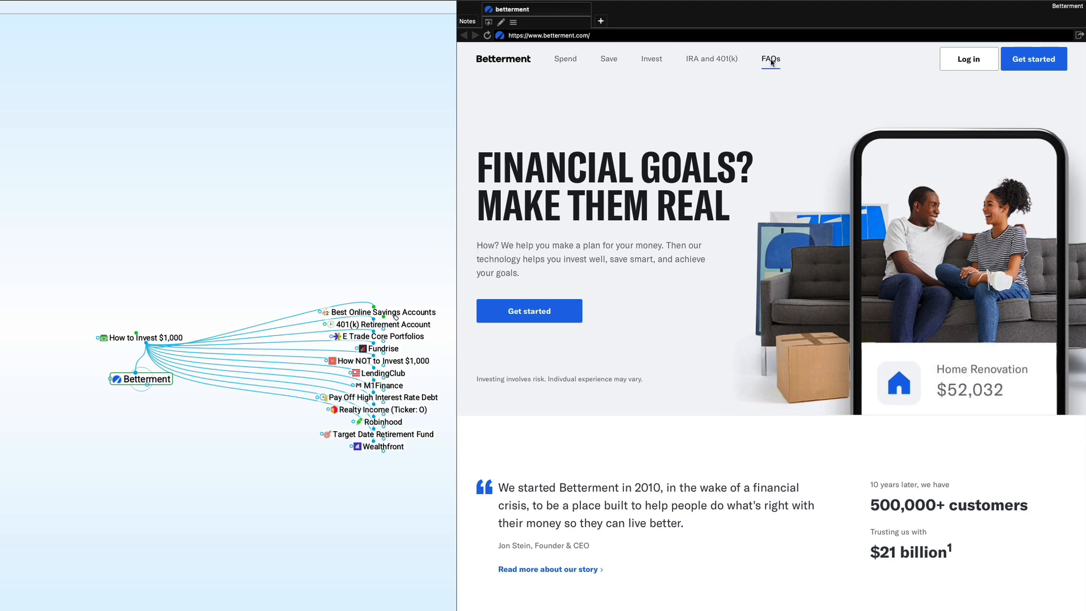
Show Betterment's FAQs page and scroll to the expanded fees and pricing answer.
left_click(770, 59)
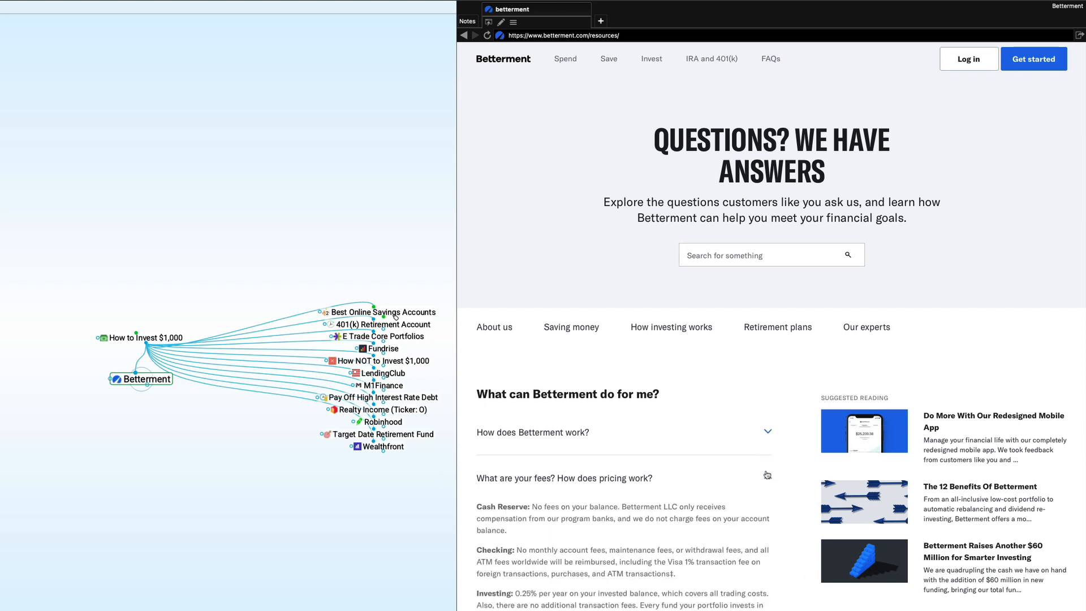
scroll("down", 3)
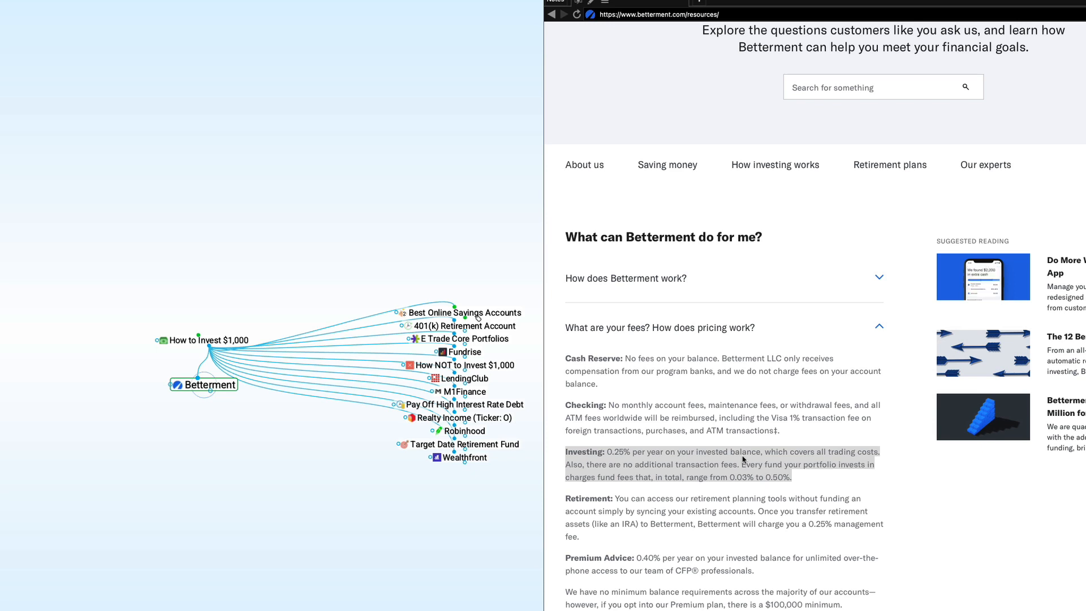
Activate E Trade Core Portfolios and show its 'What it costs' section with the 0.30% annual fee.
left_click(464, 338)
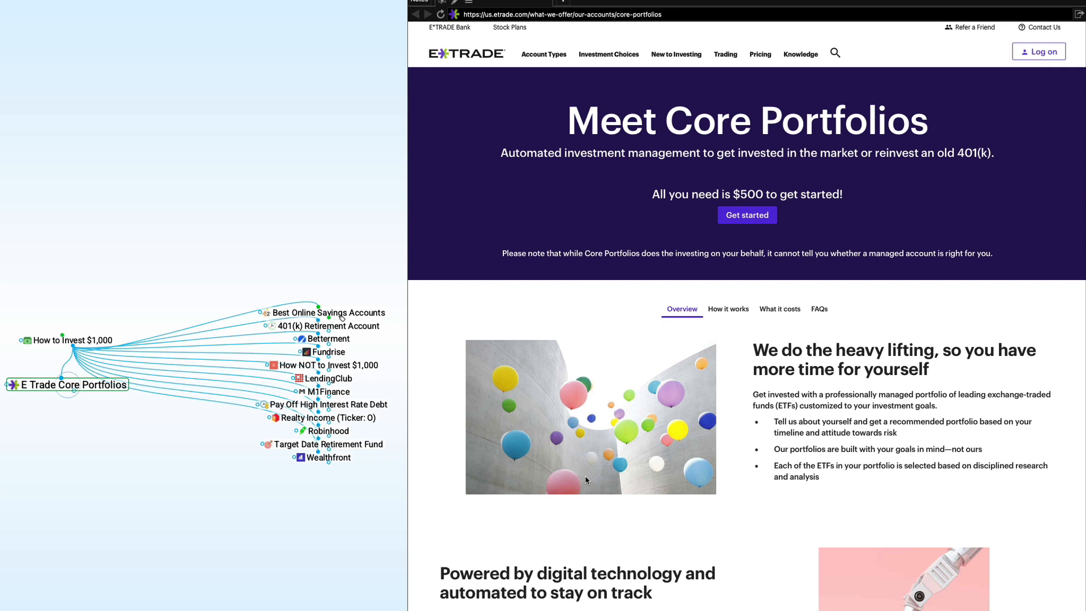
mouse_move(696, 551)
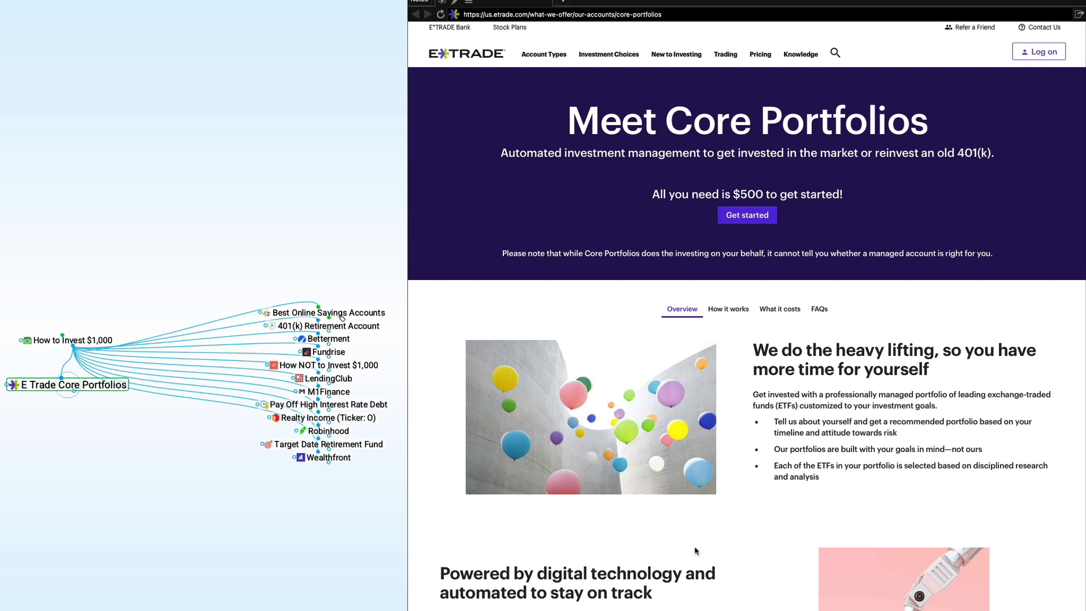
scroll("down", 3)
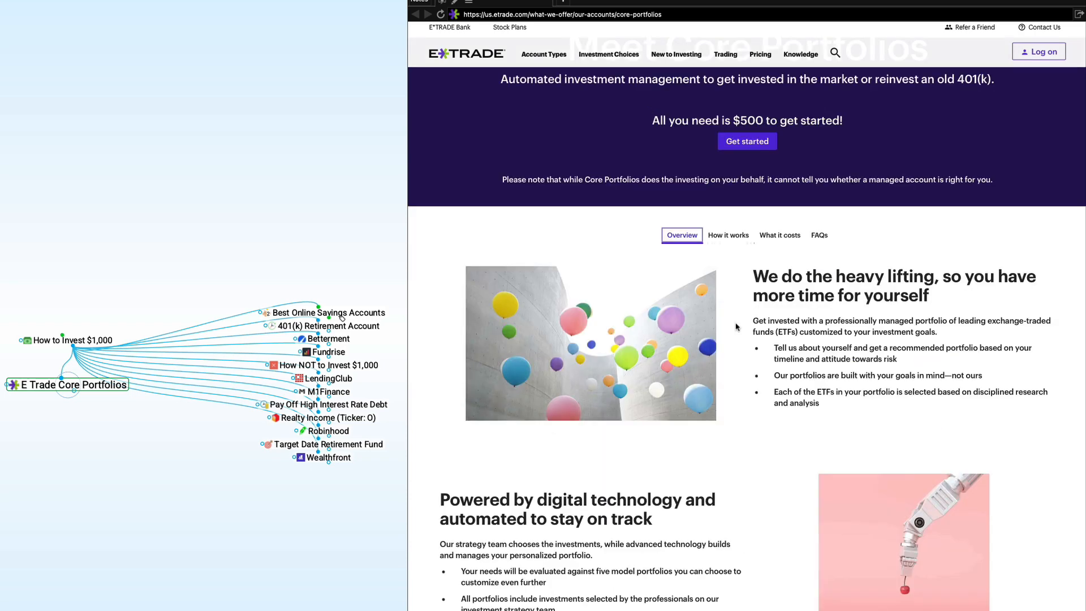
left_click(779, 235)
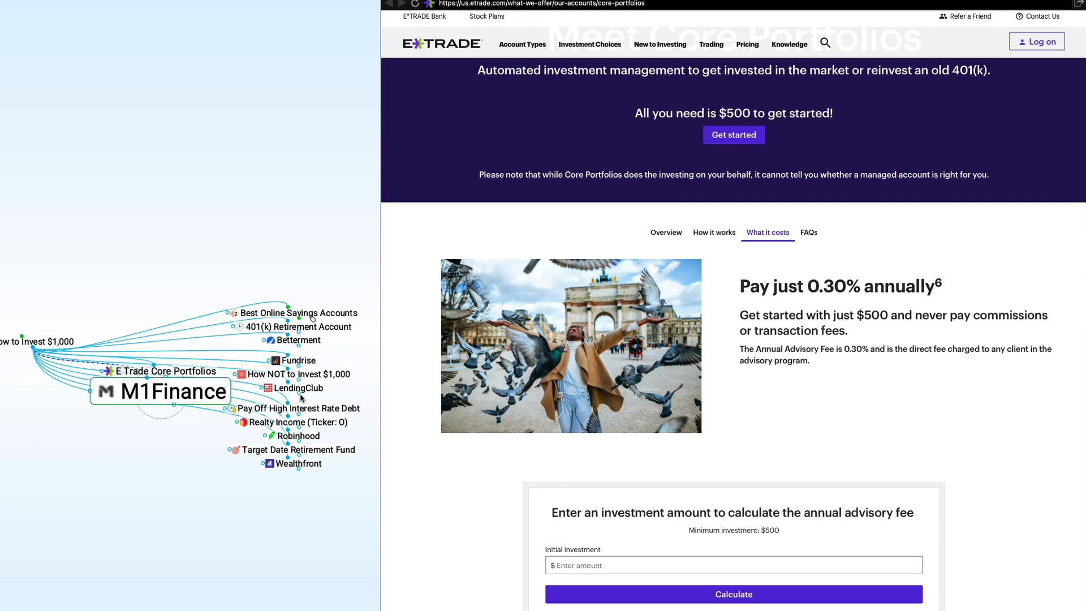
Activate M1 Finance, view its My Financials Pie details, then move on to the Robinhood thought.
left_click(159, 392)
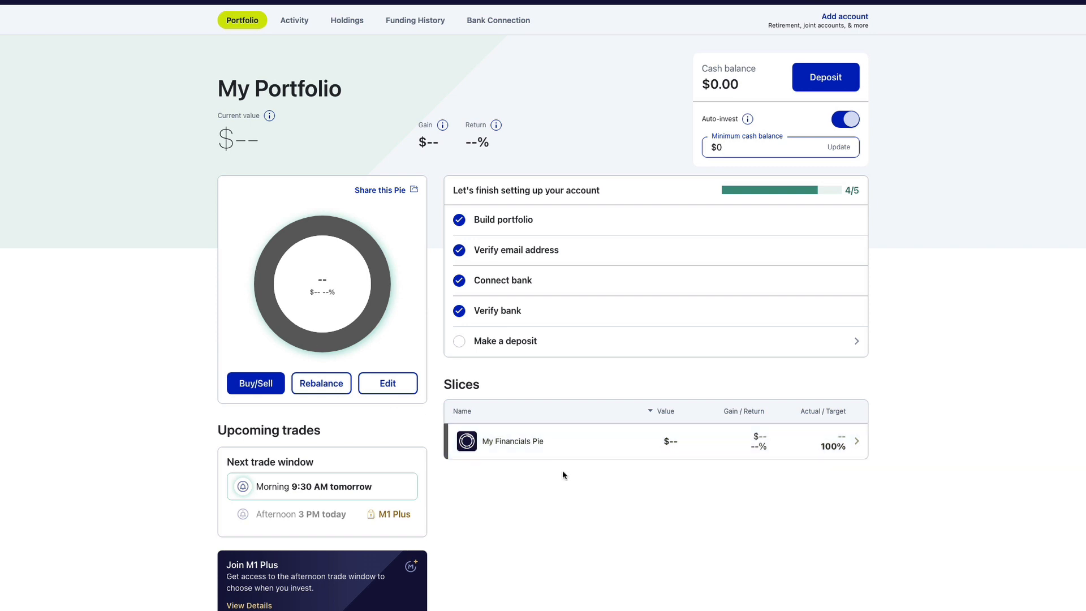
left_click(512, 441)
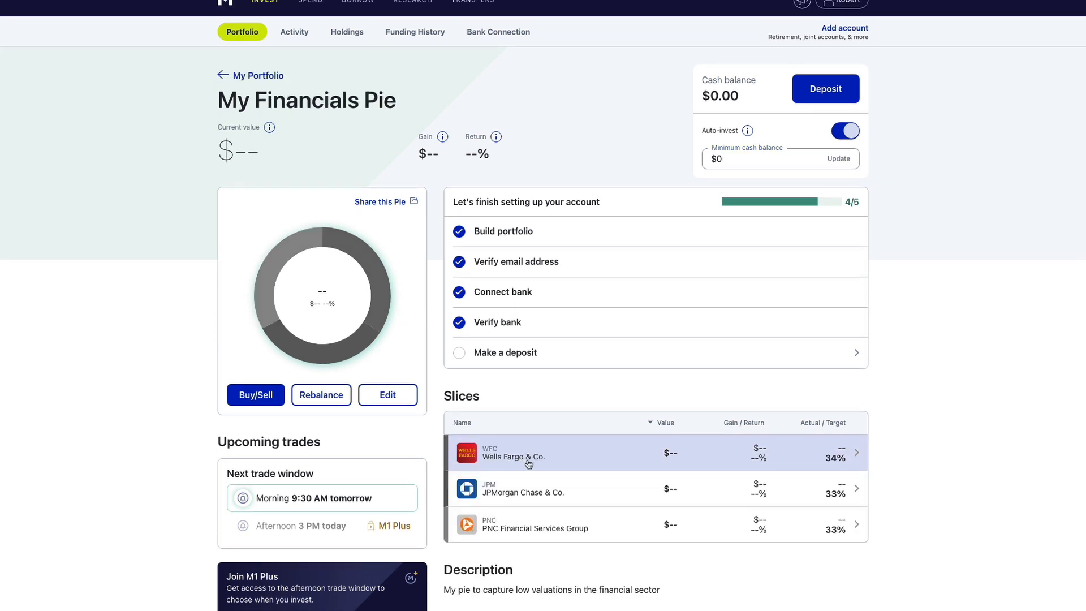
mouse_move(575, 489)
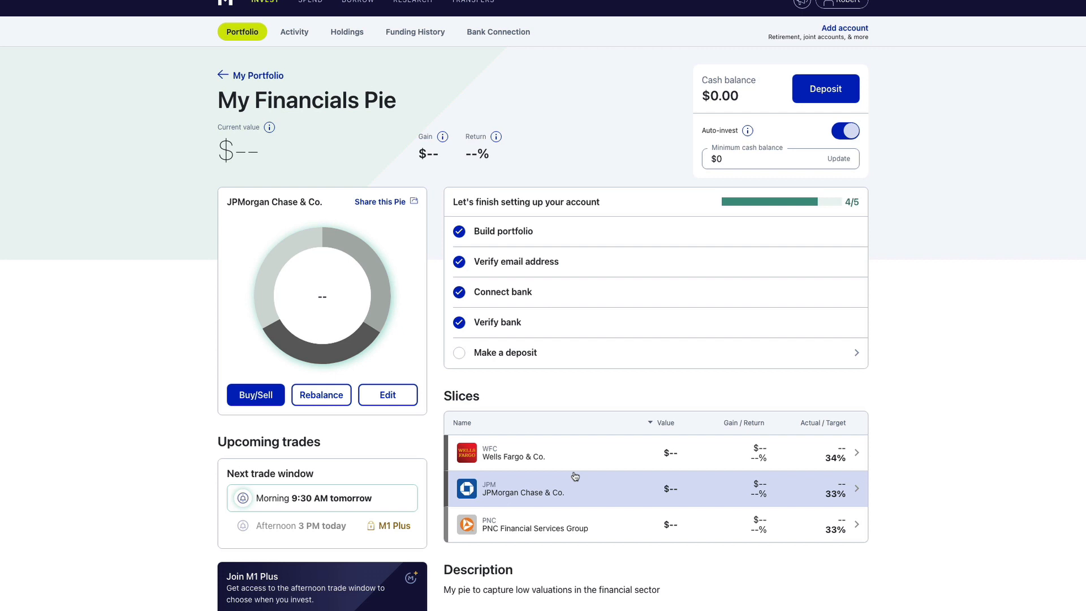
mouse_move(574, 453)
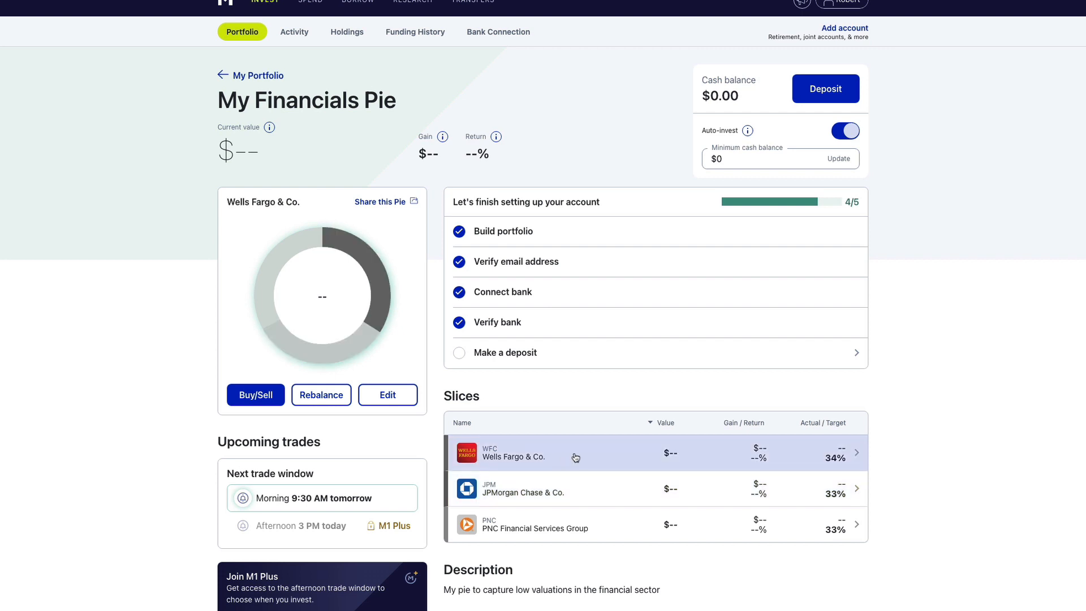
mouse_move(700, 483)
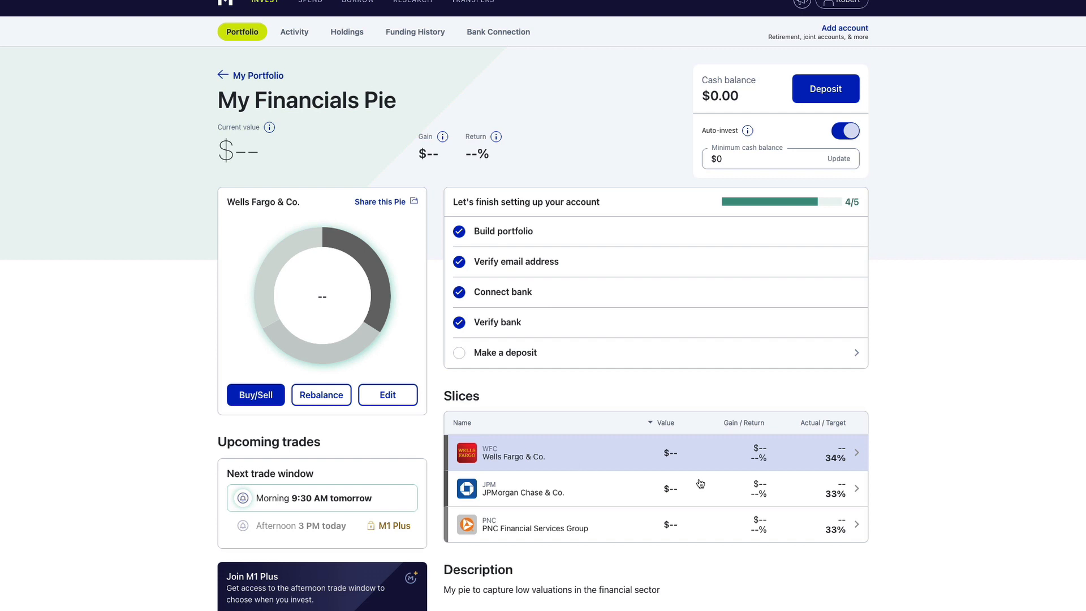
mouse_move(921, 500)
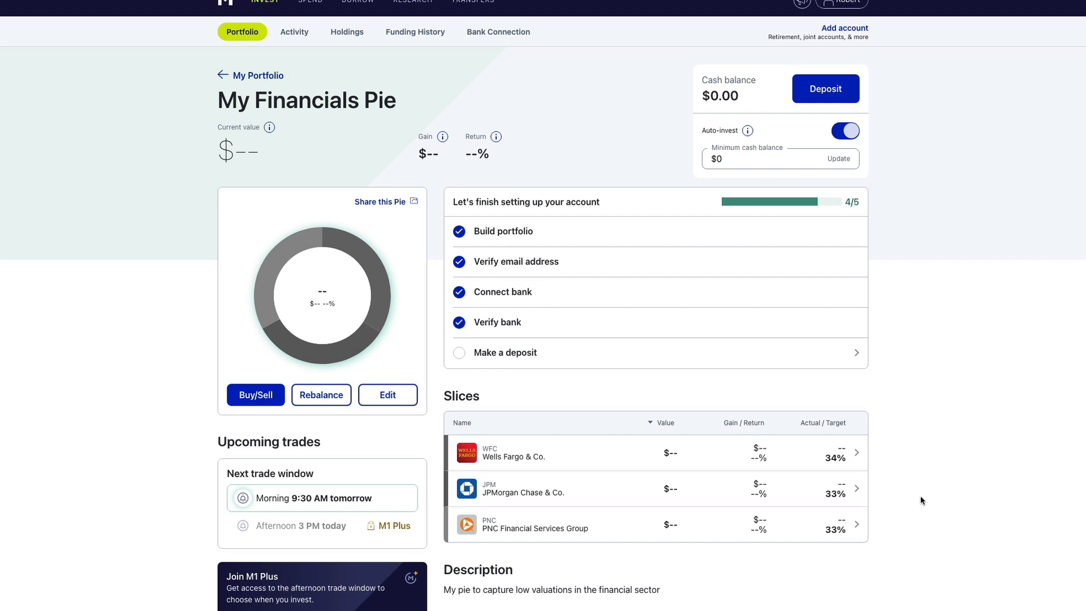
mouse_move(894, 465)
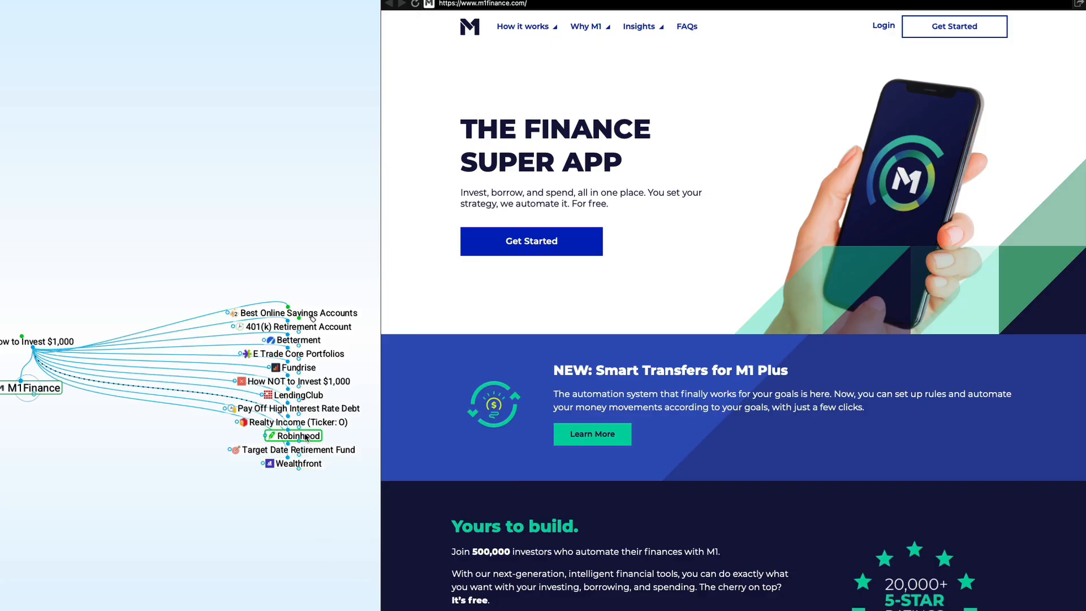
left_click(297, 435)
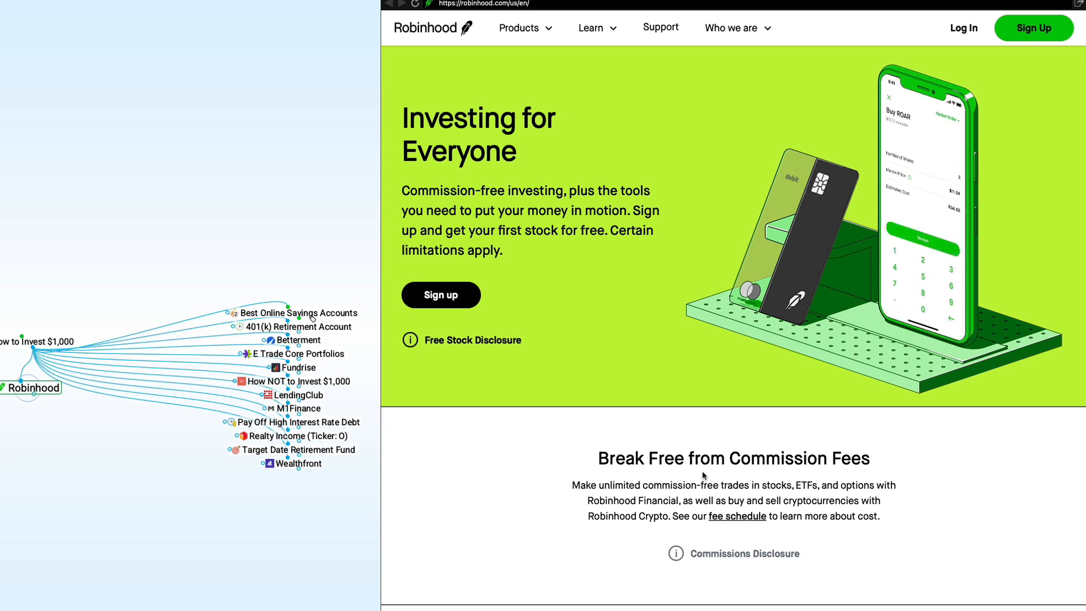
Scroll Robinhood's homepage down to its commission-free trading section.
scroll("down", 3)
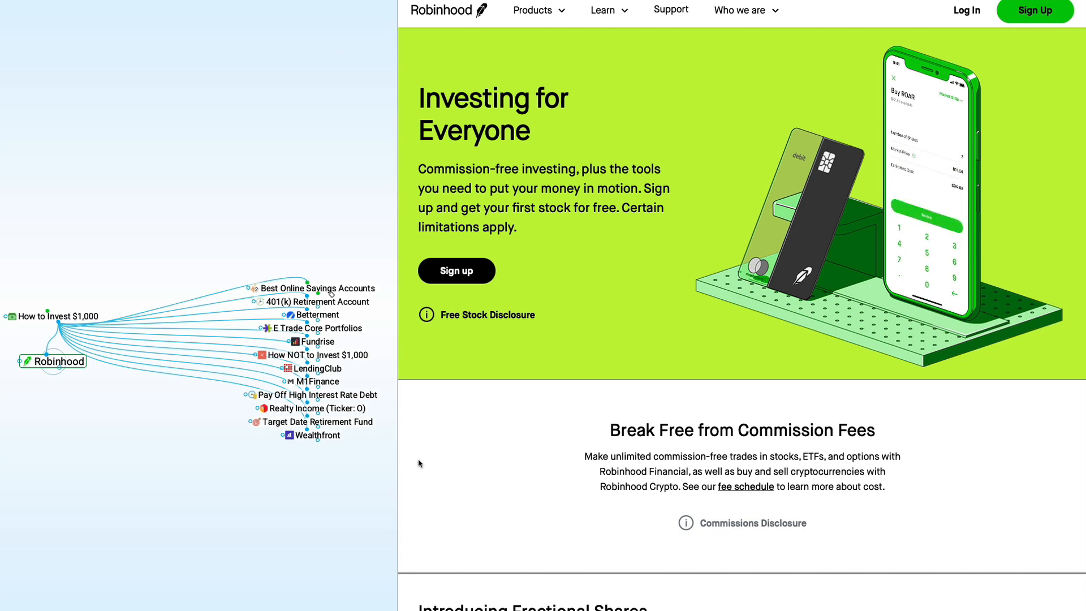
Activate the Realty Income (Ticker: O) thought so its attached website begins loading.
left_click(317, 435)
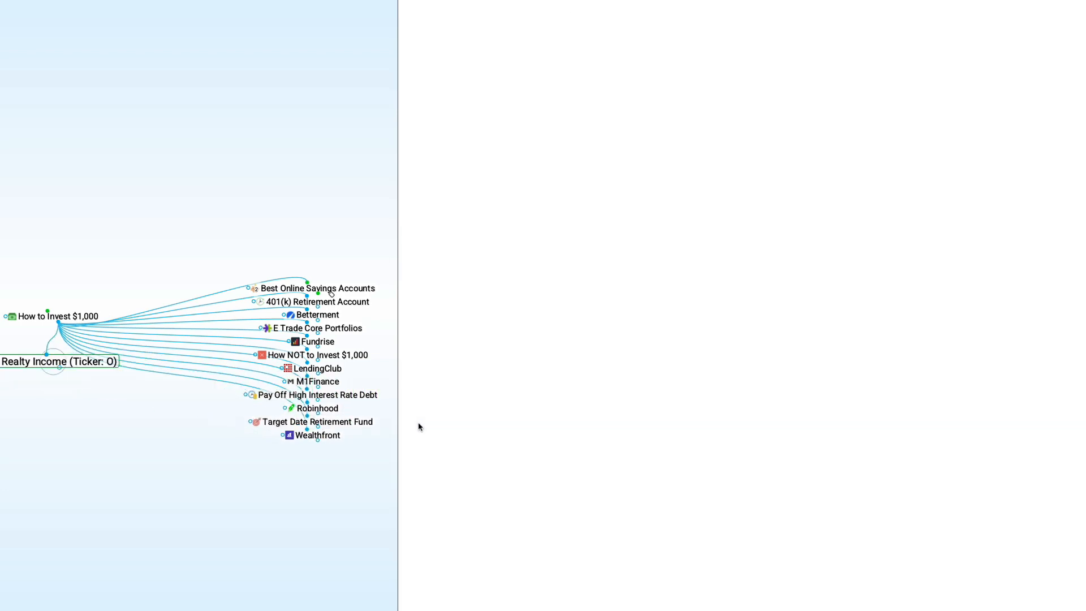
Activate the Fundrise thought after reviewing Realty Income's page (NYSE: O, $60.65, 4.63% yield).
left_click(60, 361)
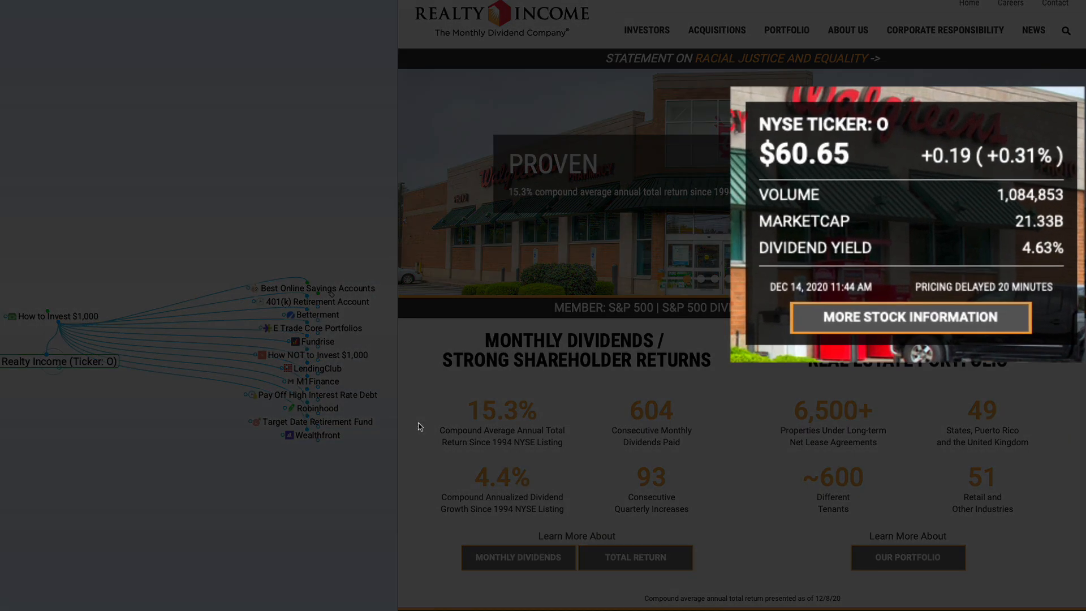
mouse_move(774, 238)
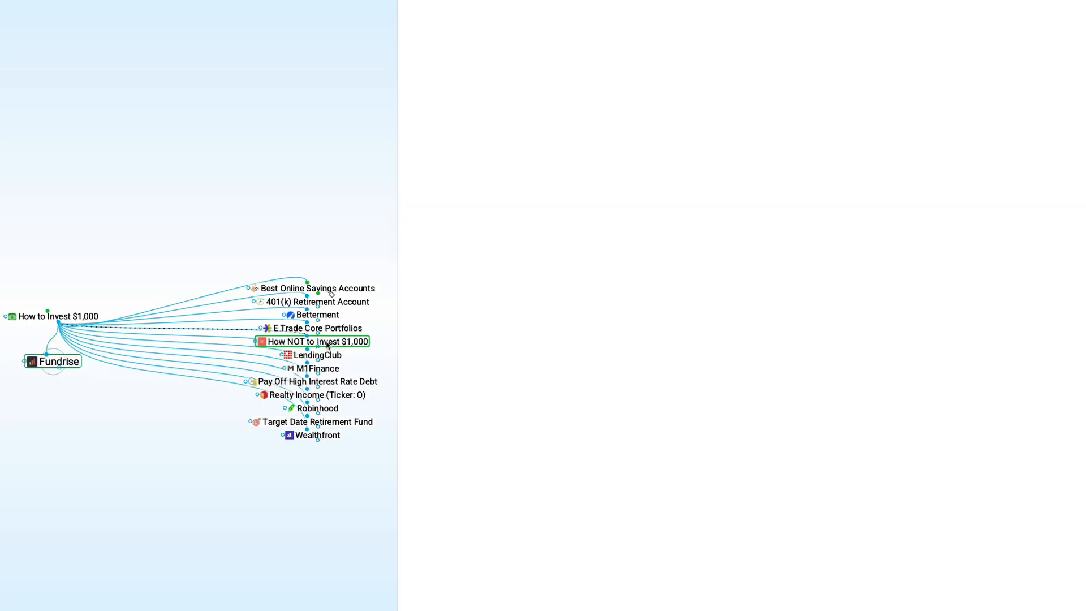
Browse Fundrise's Historical Performance results, then activate the Target Date Retirement Fund thought showing Vanguard's page.
left_click(59, 361)
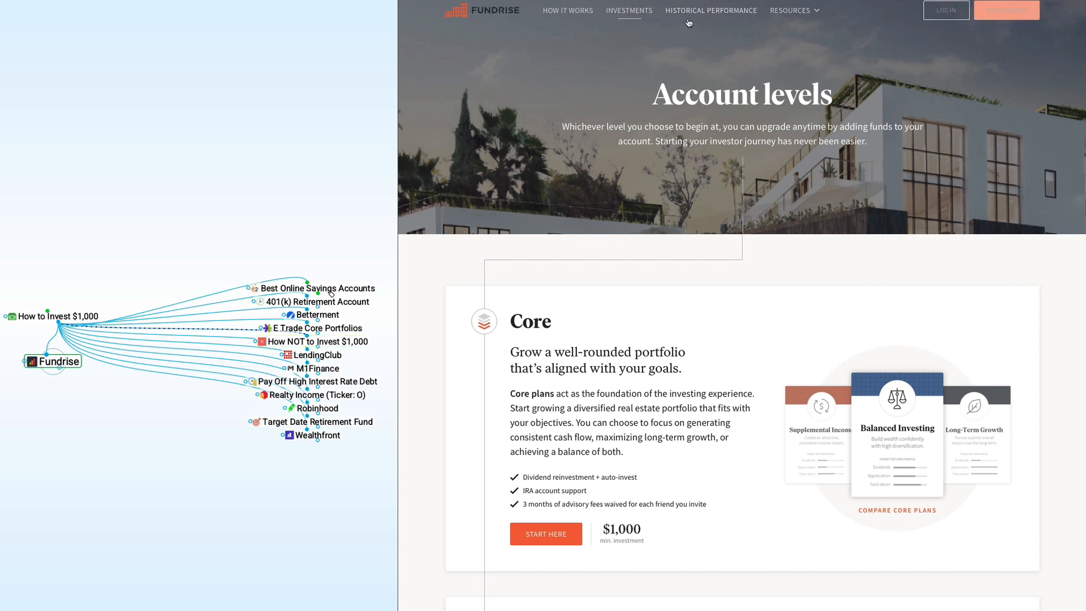
left_click(710, 10)
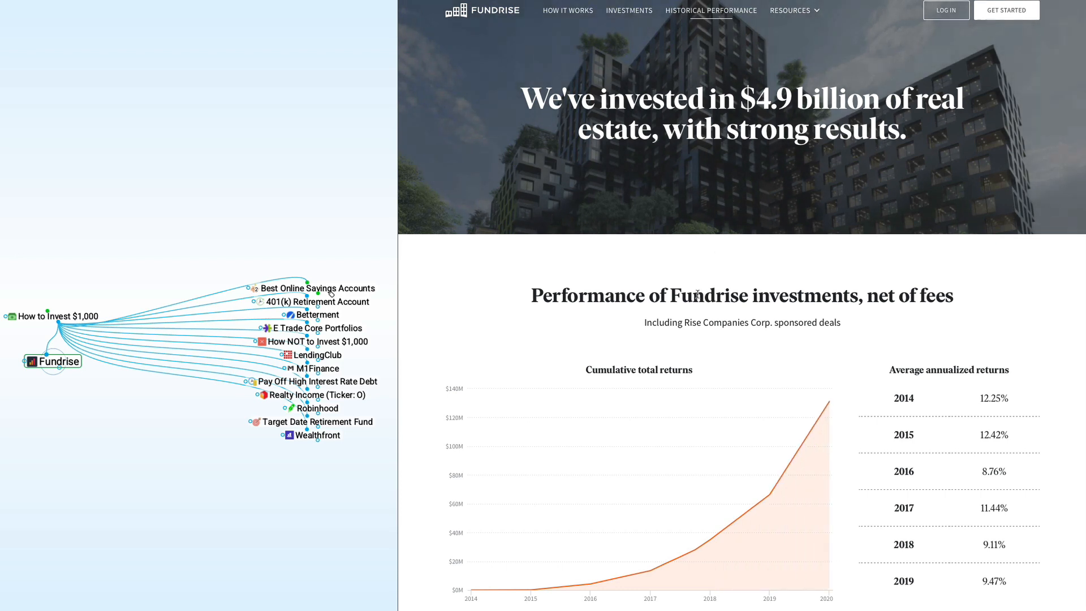
scroll("down", 3)
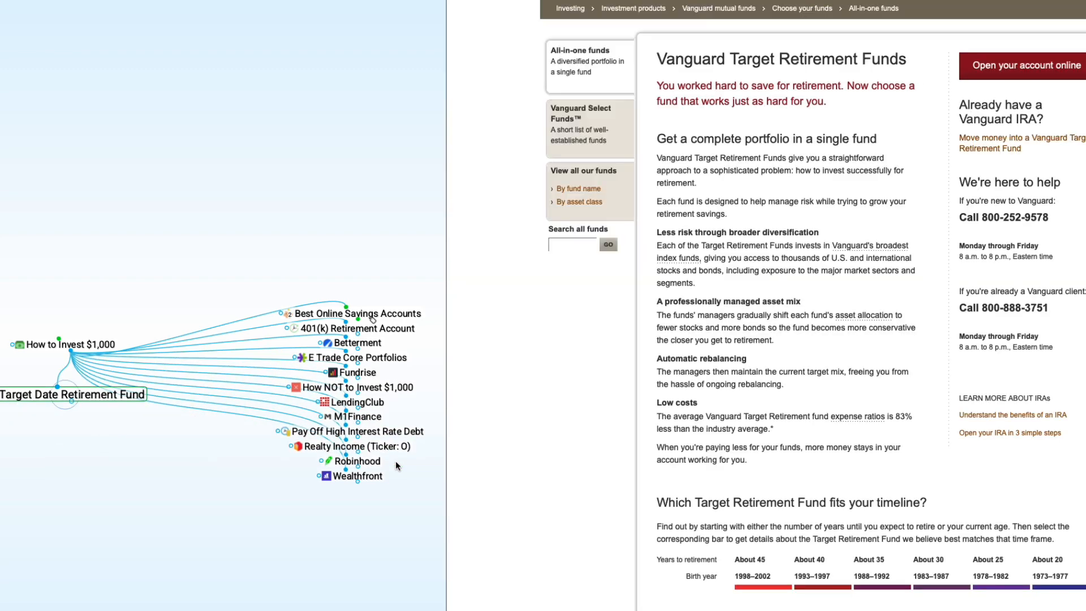
scroll("up", 3)
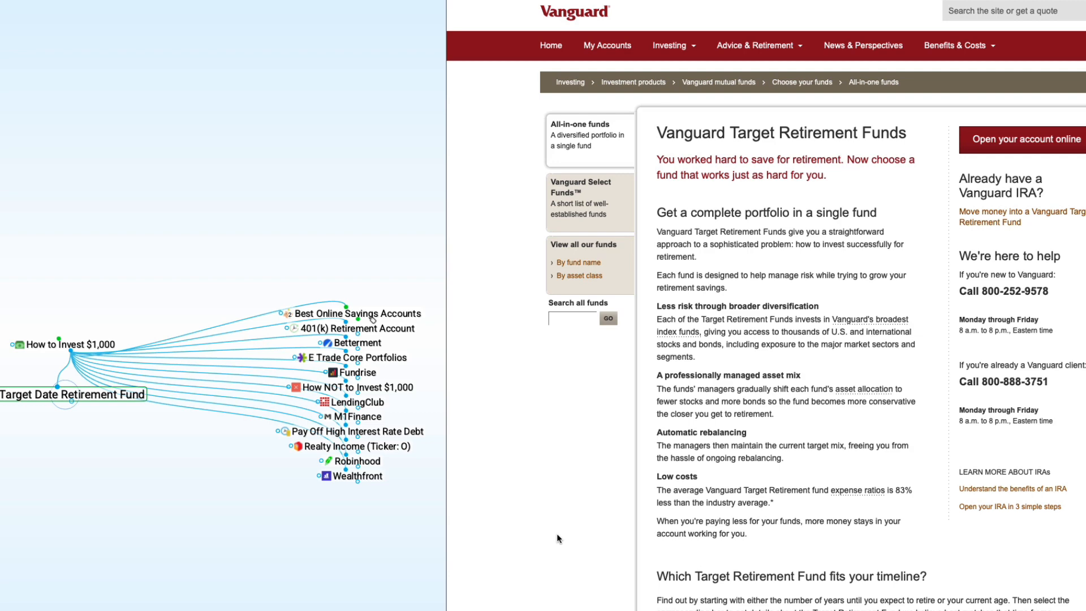
scroll("down", 3)
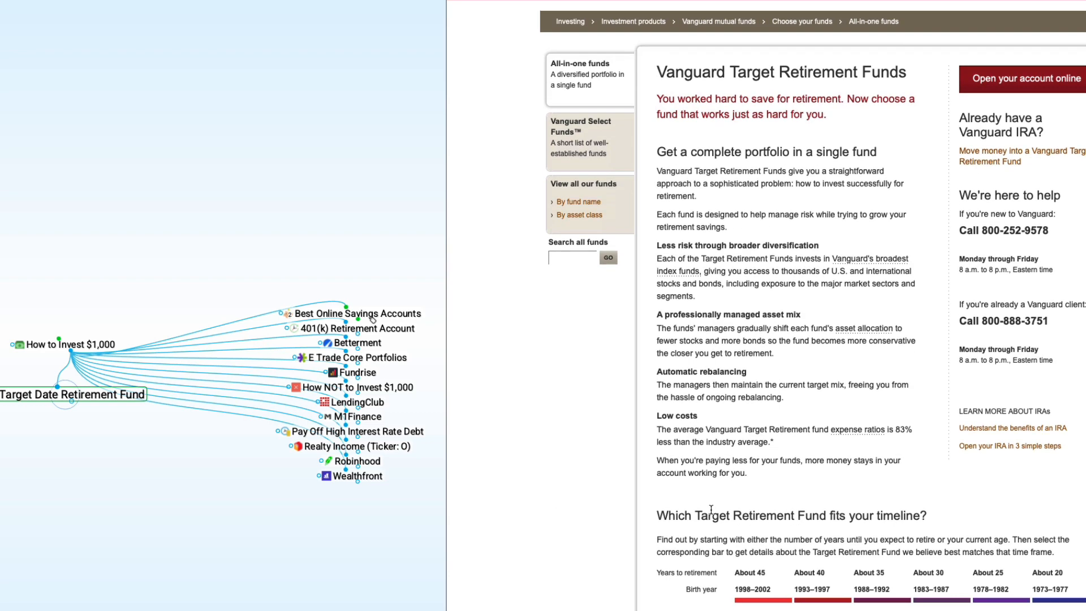
scroll("down", 3)
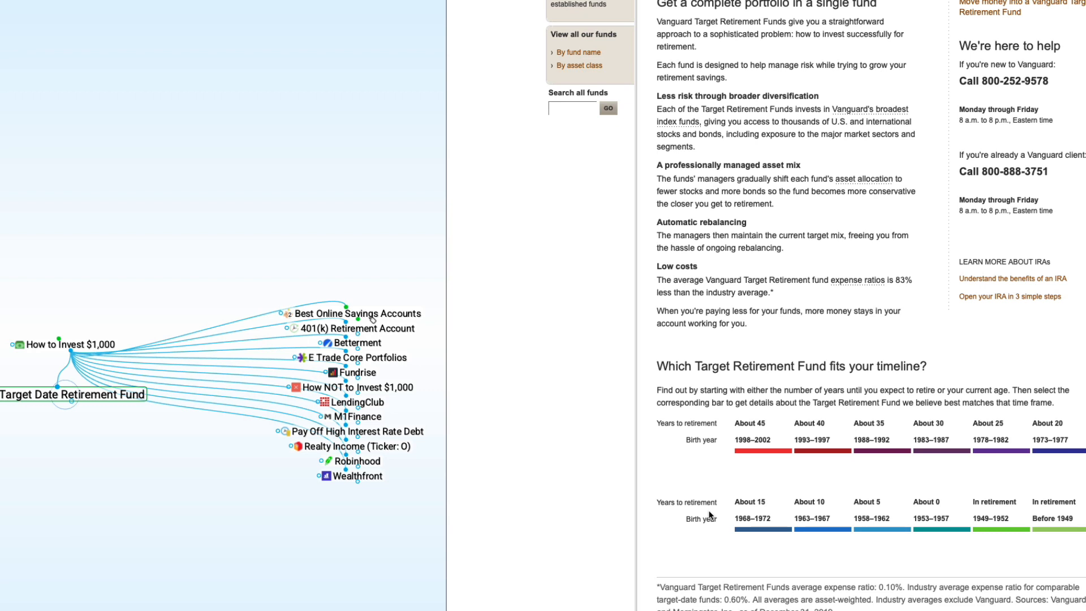
mouse_move(940, 451)
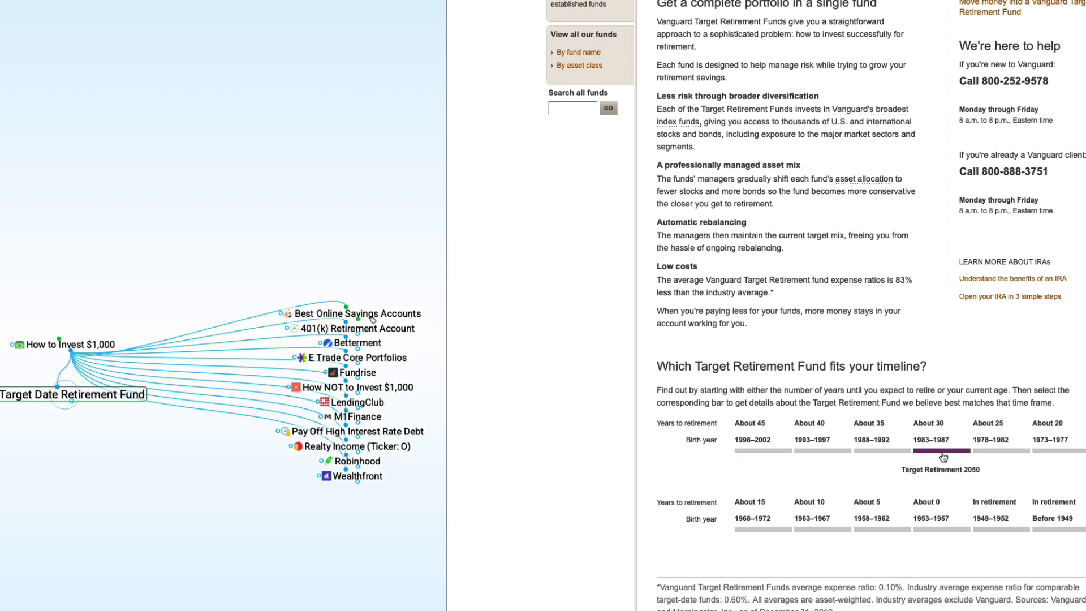
left_click(941, 452)
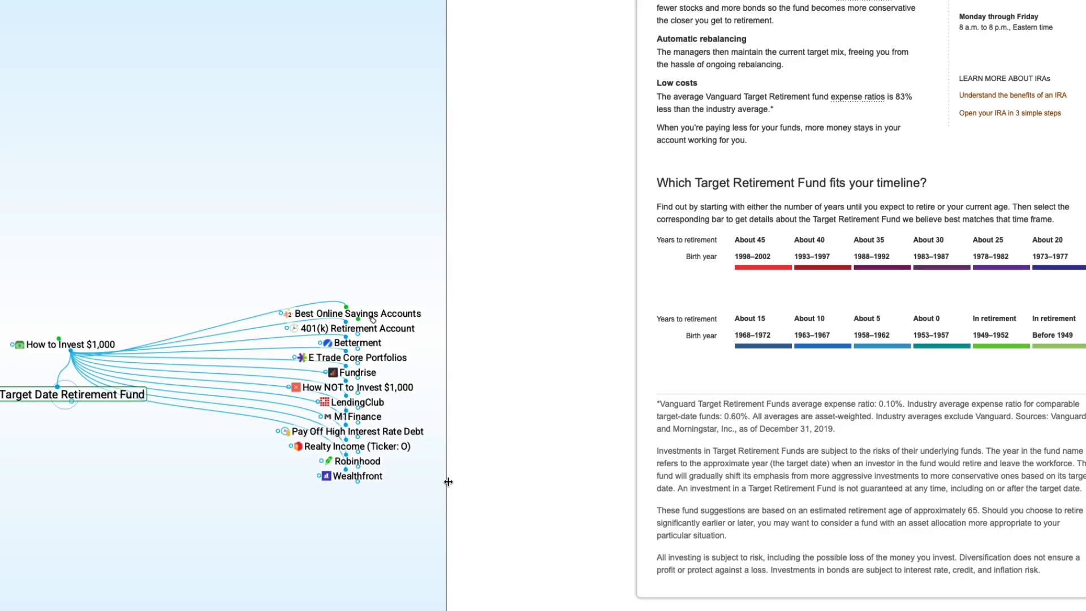
left_click(354, 387)
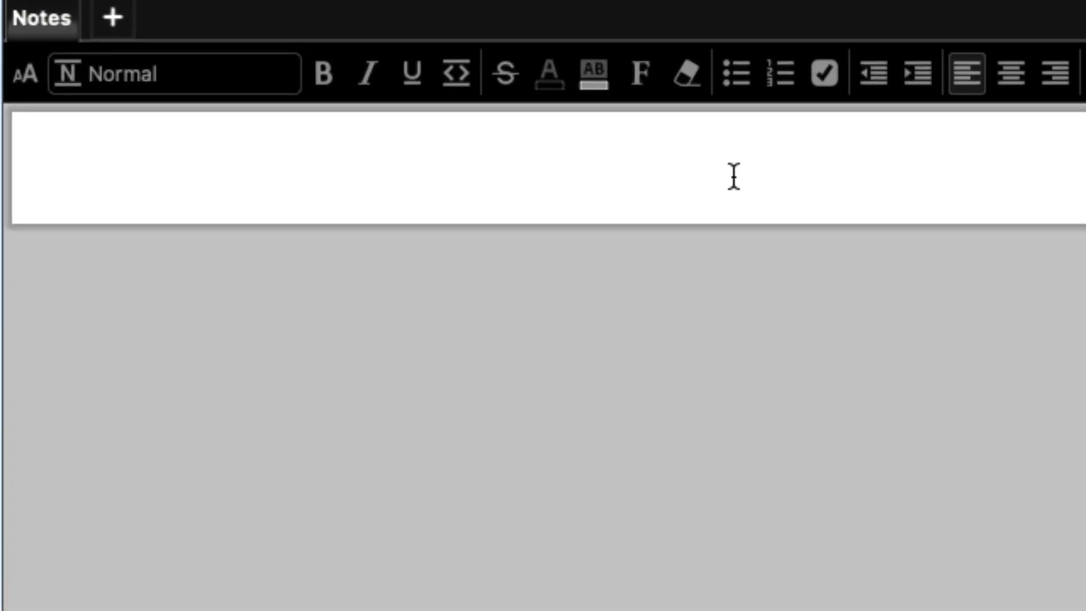
Format the empty note as a bulleted list with a first blank bullet.
left_click(735, 74)
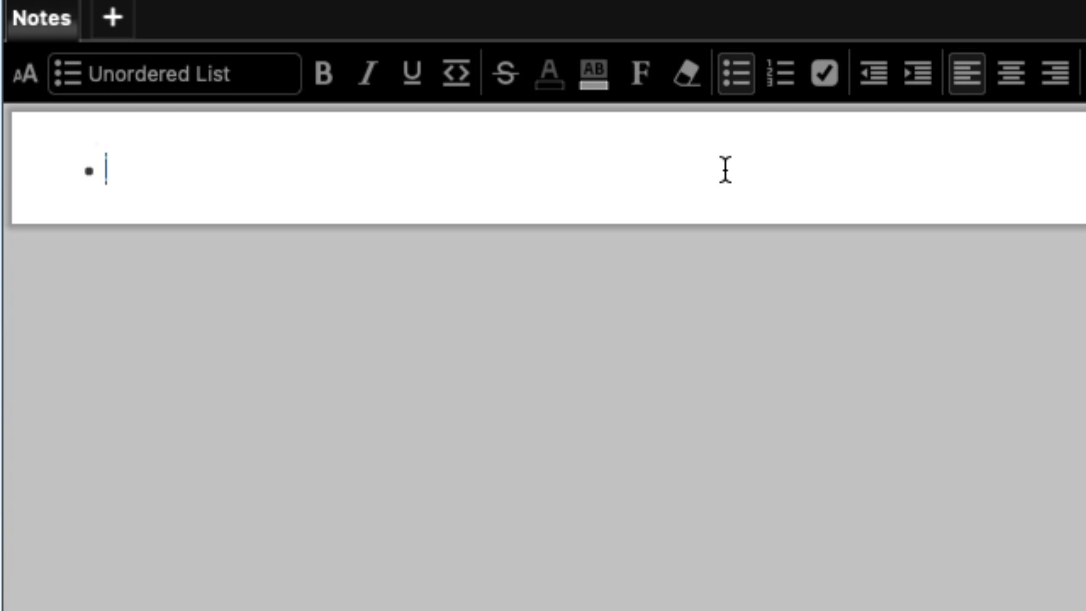
Enter 'Day Trading' as the first bullet and start a second empty bullet below it.
type("T")
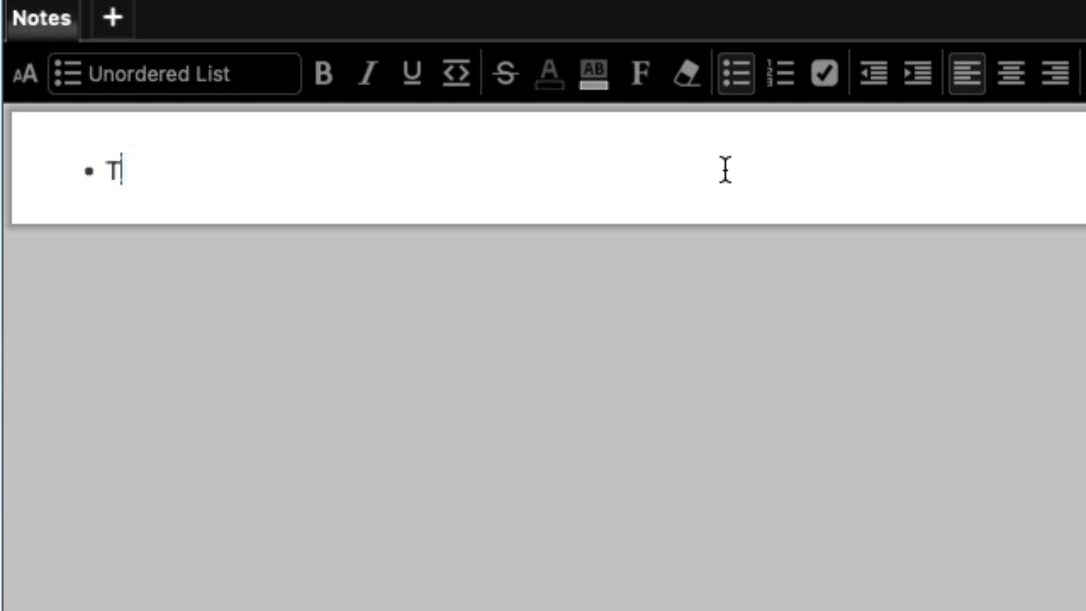
type("Day Trading")
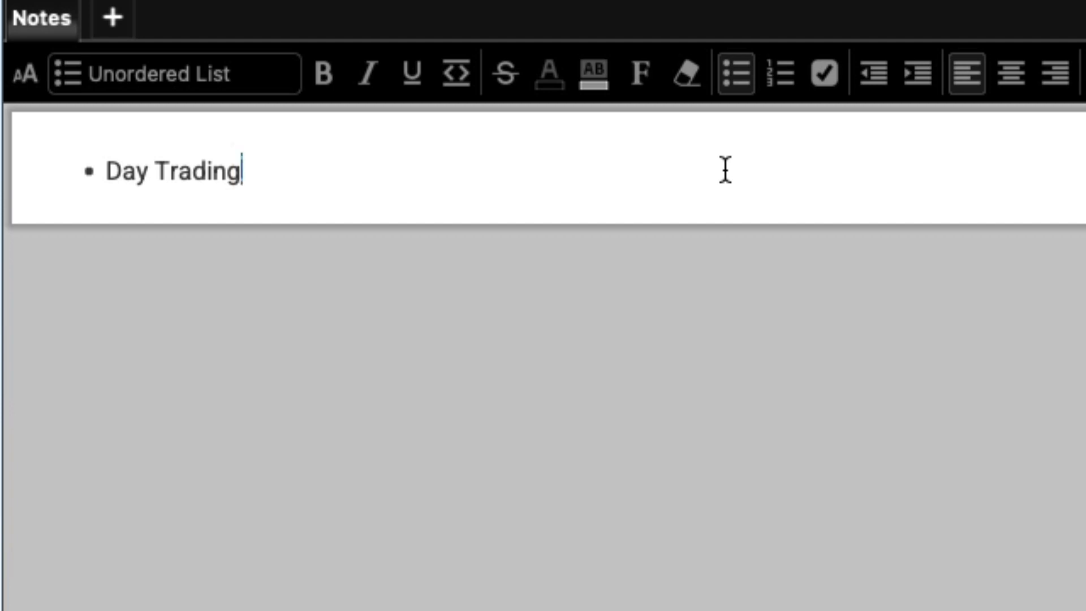
key("Return")
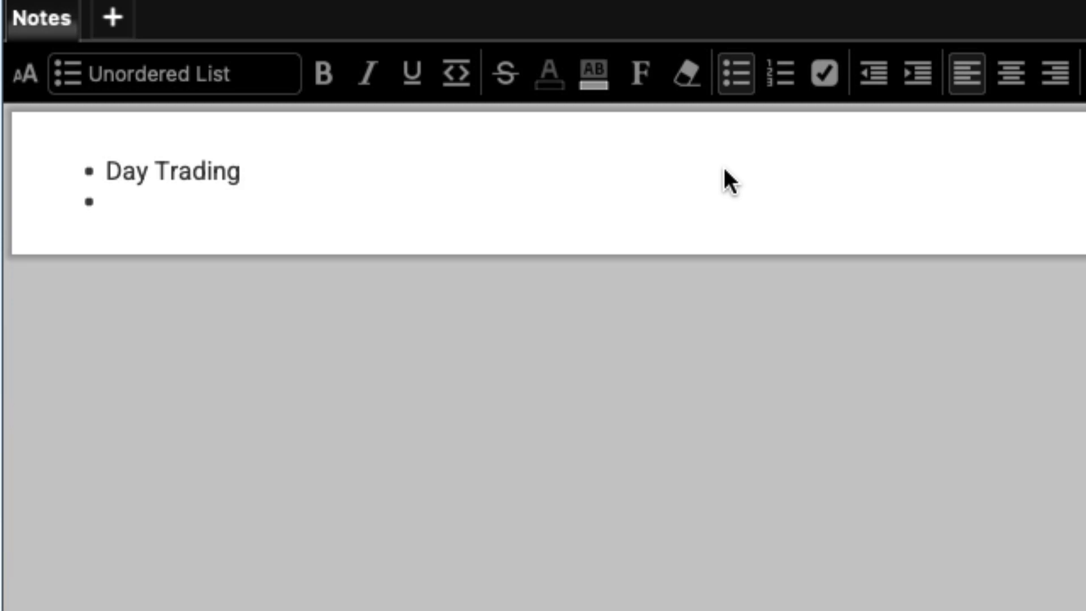
Enter 'Options' as the second bullet and start a third bullet beneath it.
type("Options")
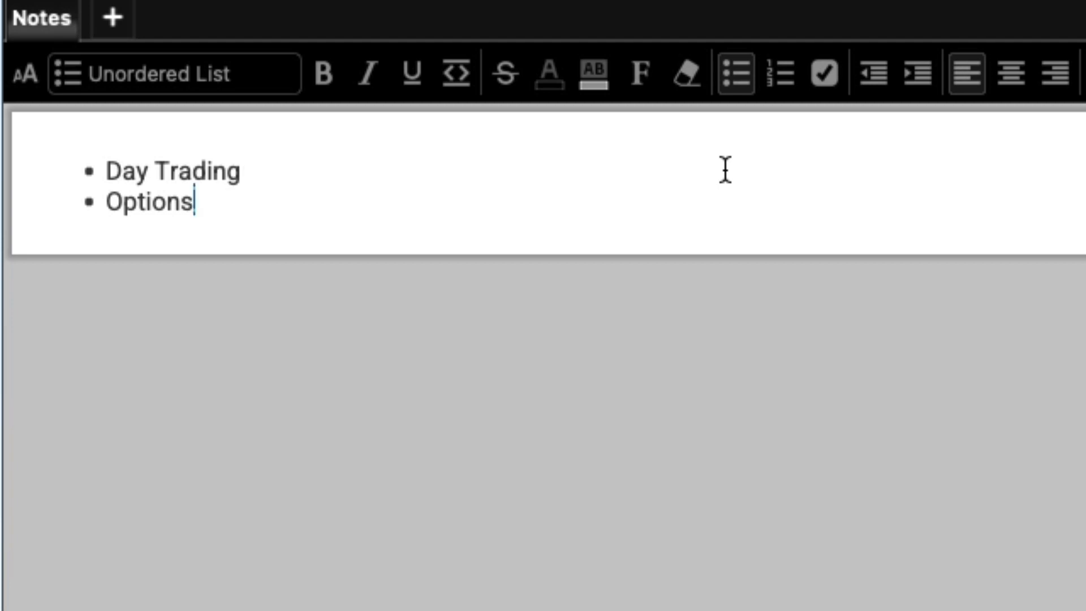
key("Return")
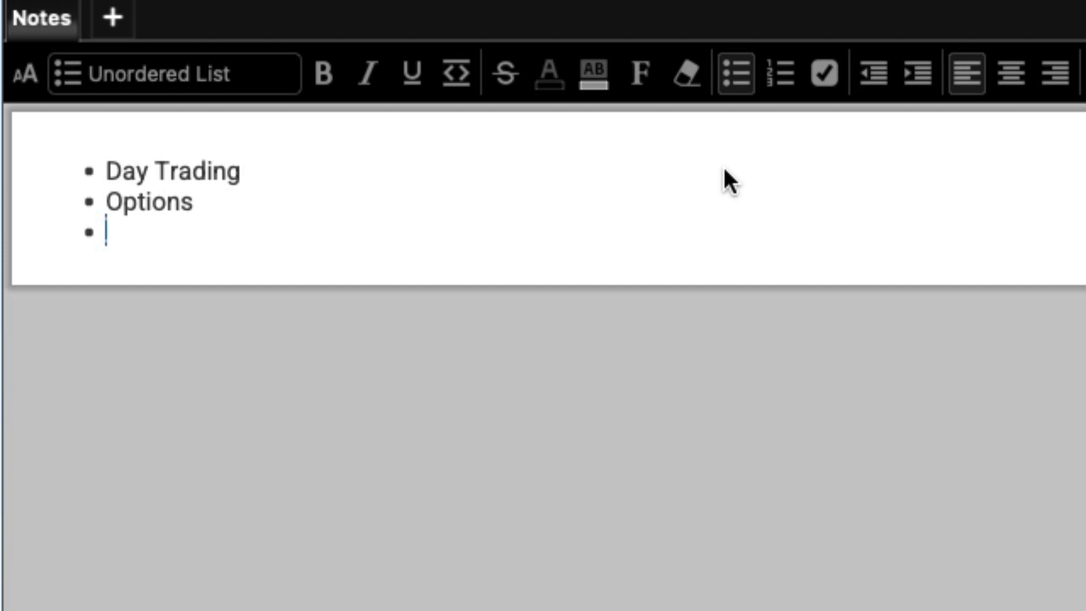
Enter 'Bitcoin/crypto' as the third bullet after Day Trading and Options.
type("Bitcoin")
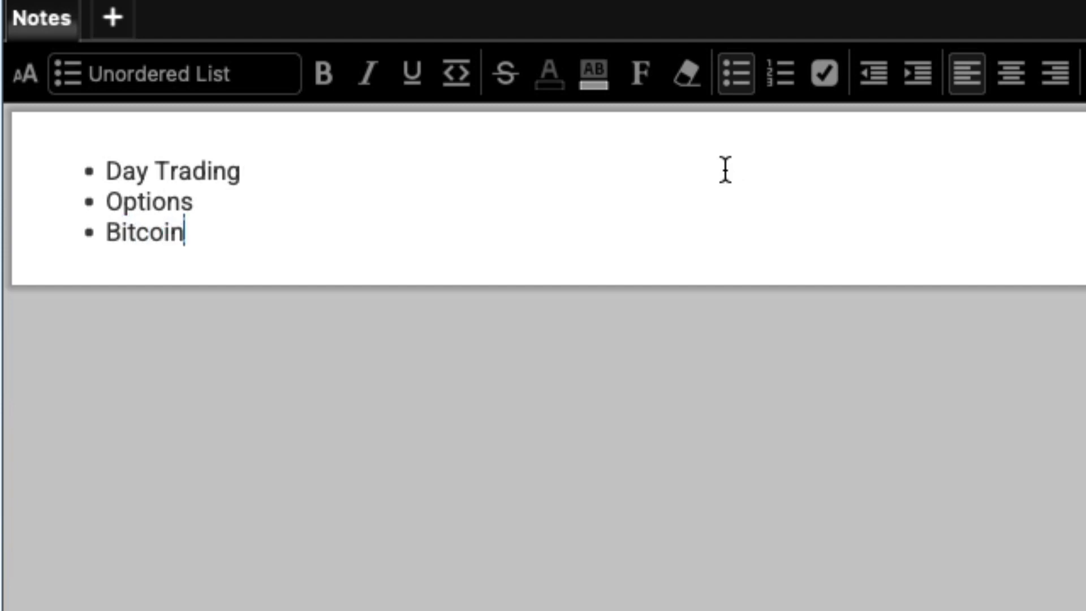
type("/cryp")
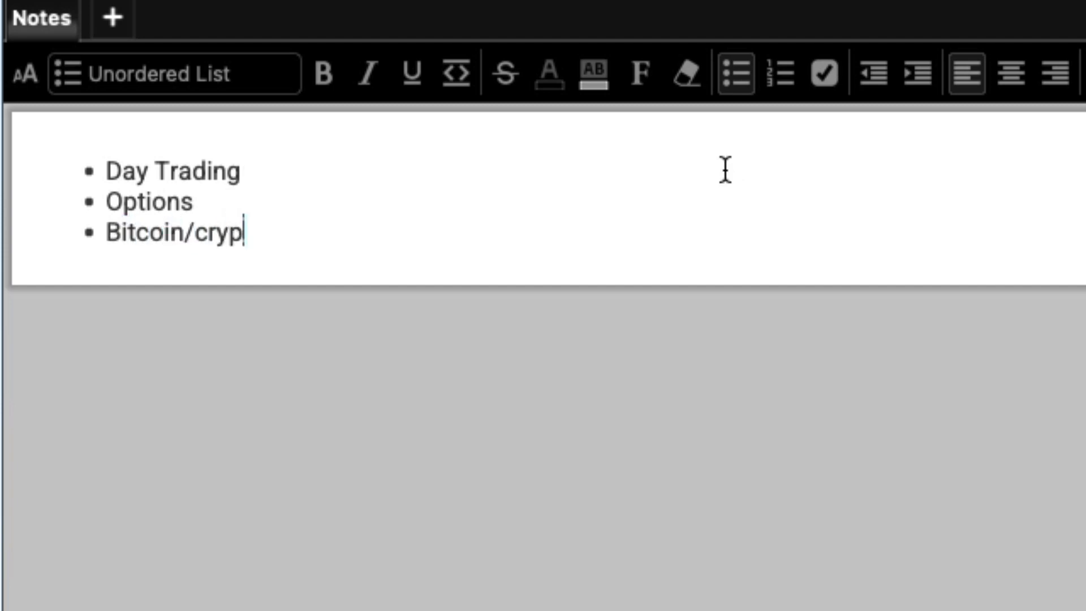
type("to")
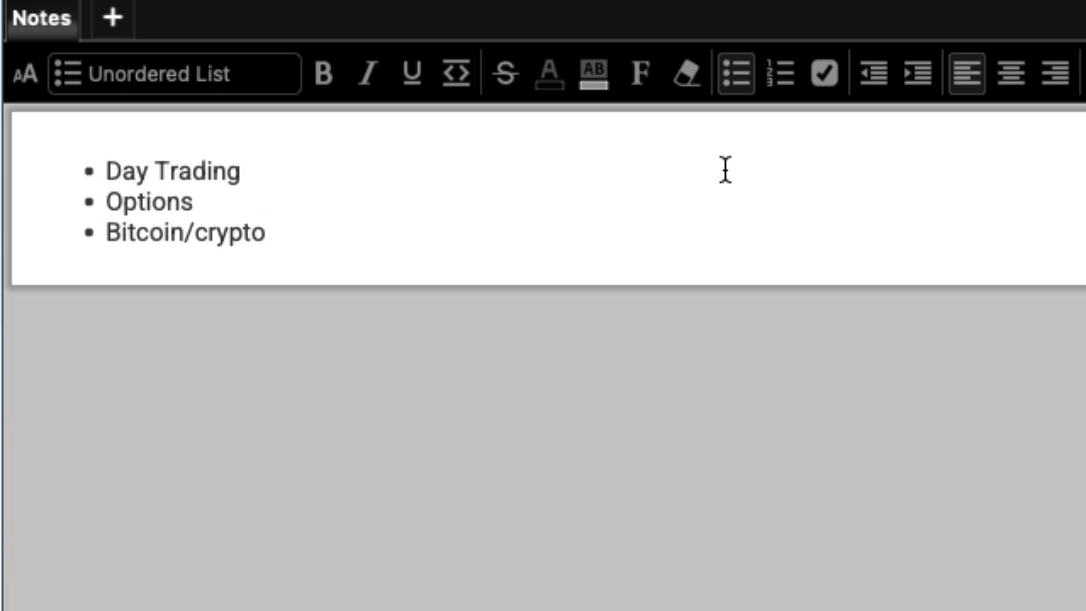
Enter 'Commodities (gold/silver' as the fourth bullet of the note.
type("Co")
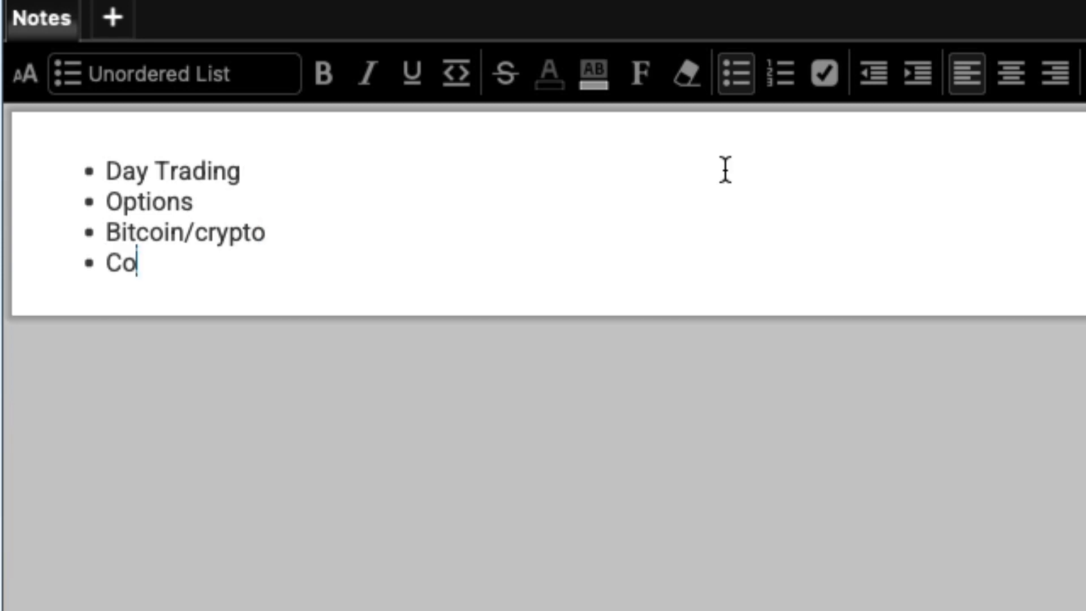
type("mmodities")
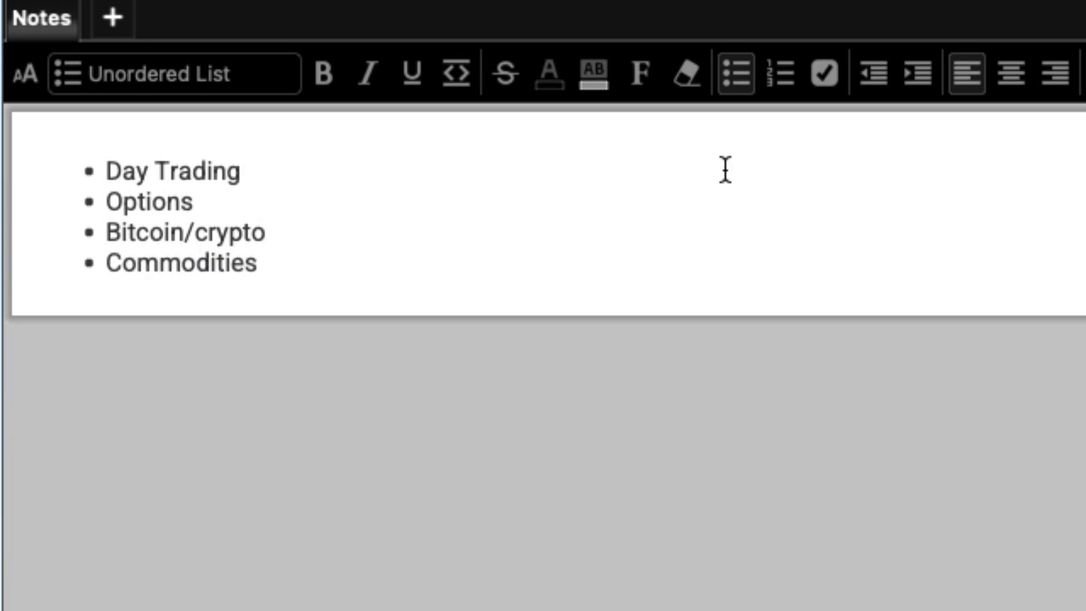
type("(gold")
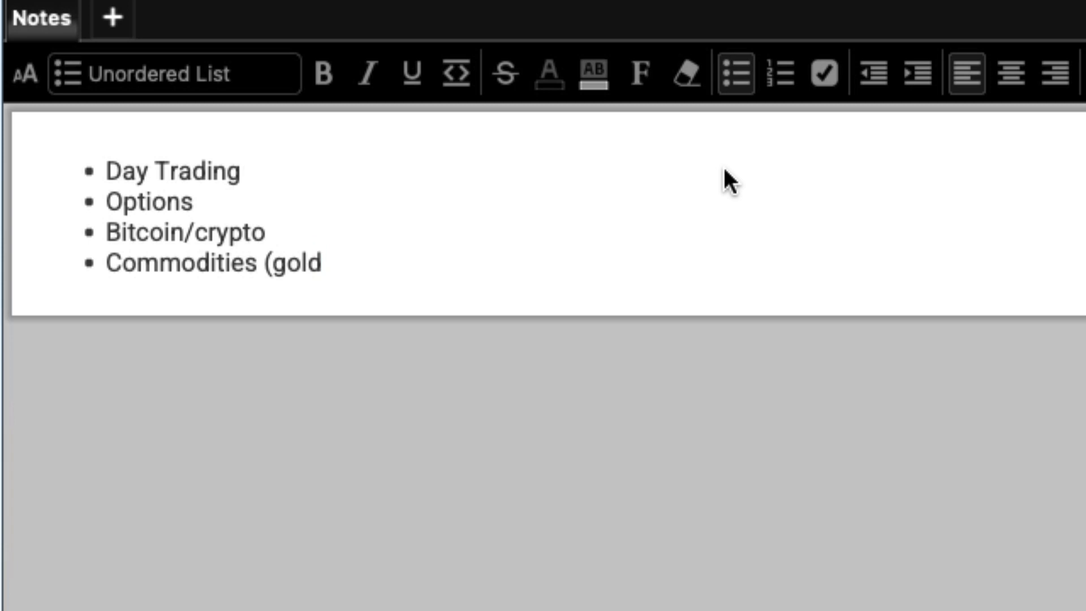
type("/silver")
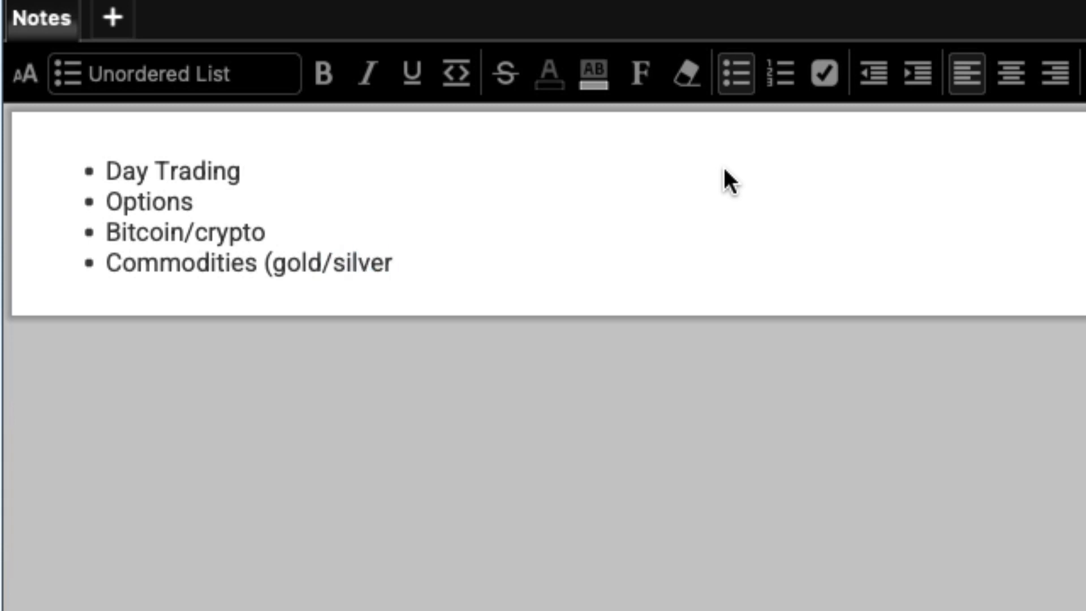